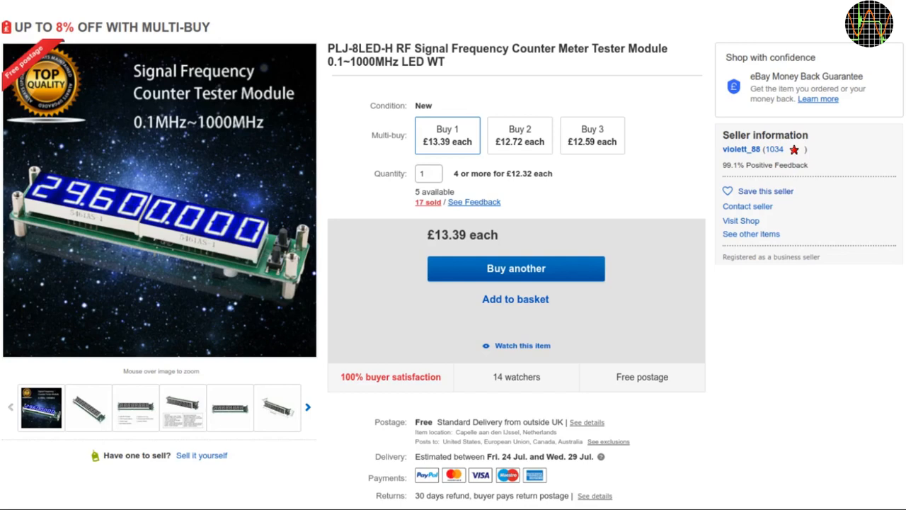
mouse_move(855, 199)
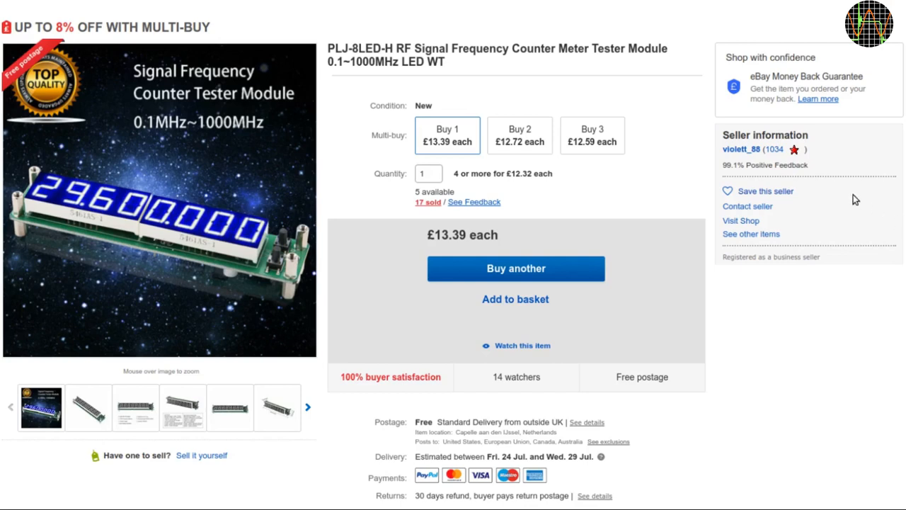
mouse_move(755, 163)
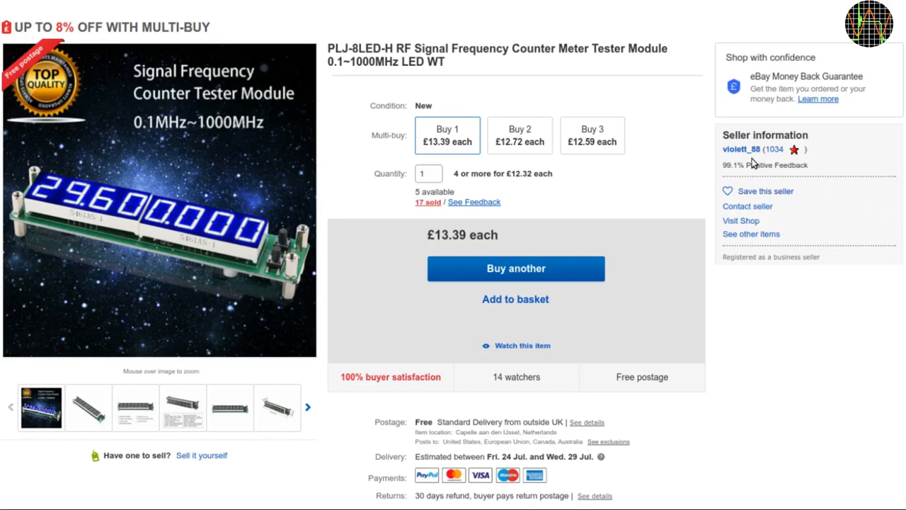
mouse_move(489, 461)
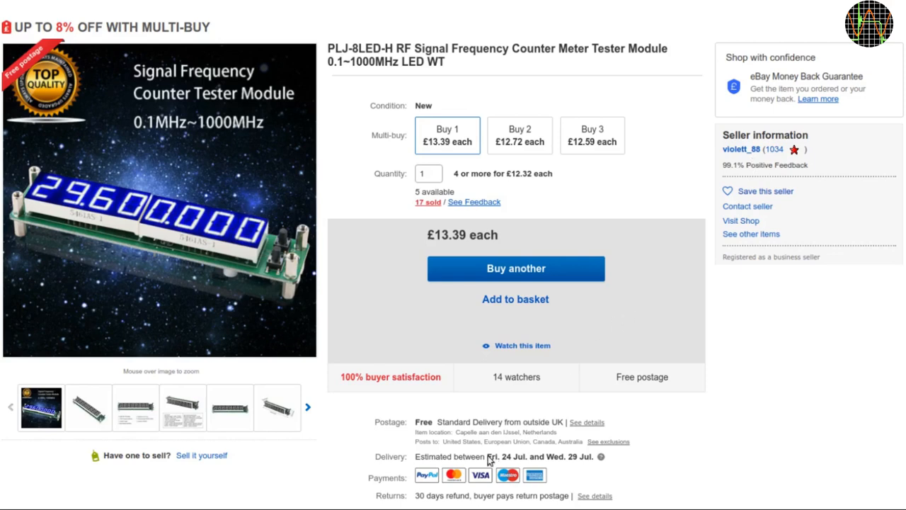
mouse_move(546, 442)
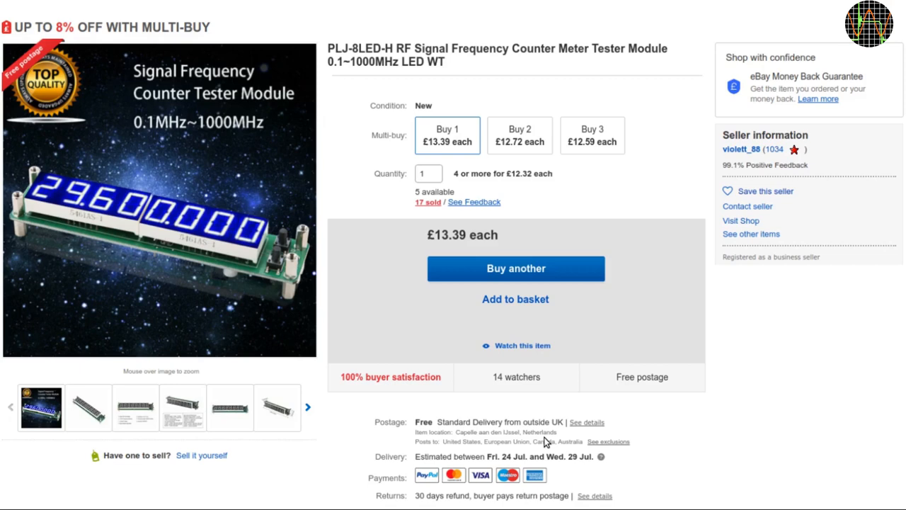
mouse_move(491, 296)
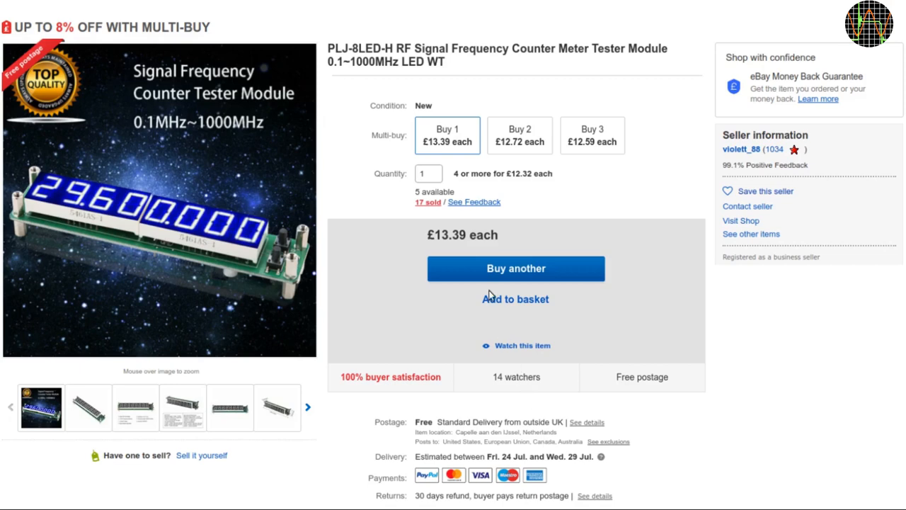
mouse_move(357, 64)
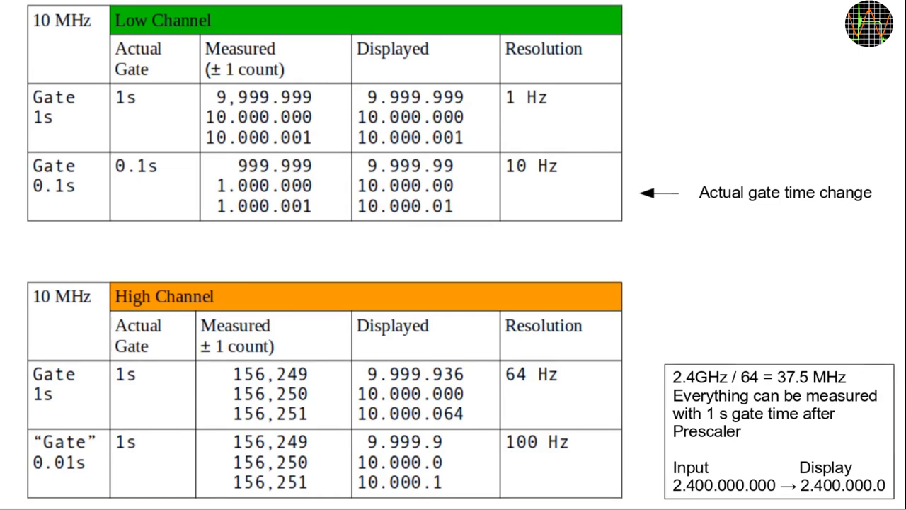
mouse_move(61, 358)
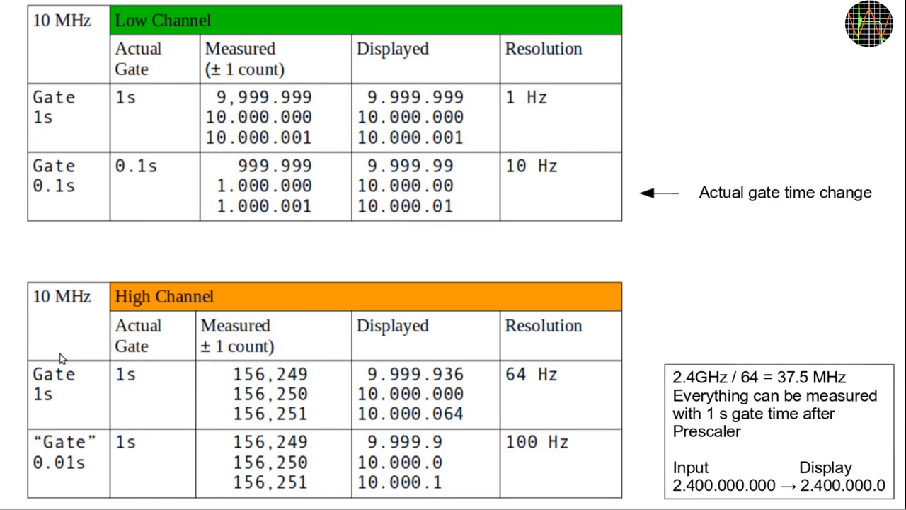
mouse_move(46, 250)
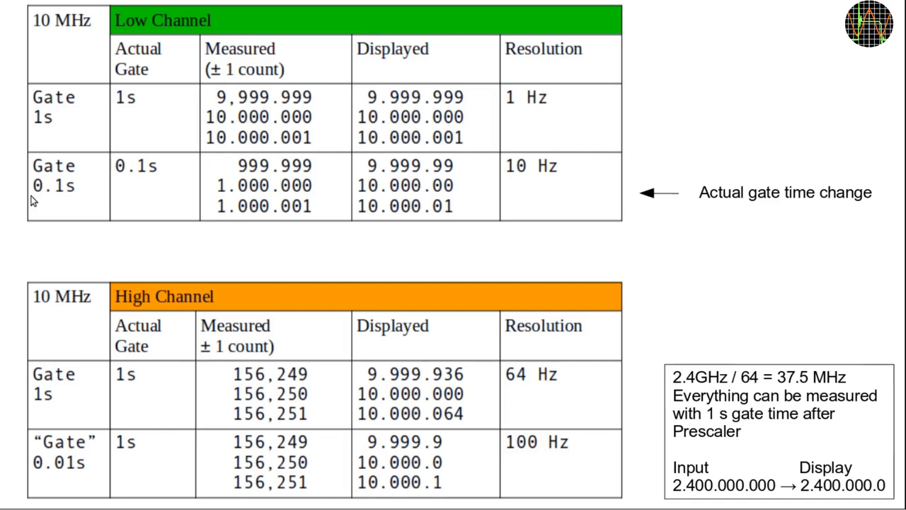
mouse_move(106, 84)
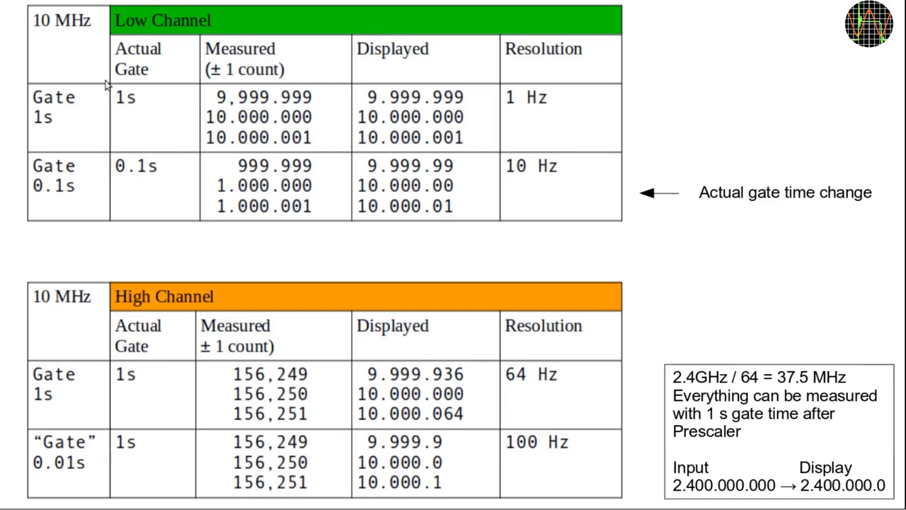
mouse_move(149, 303)
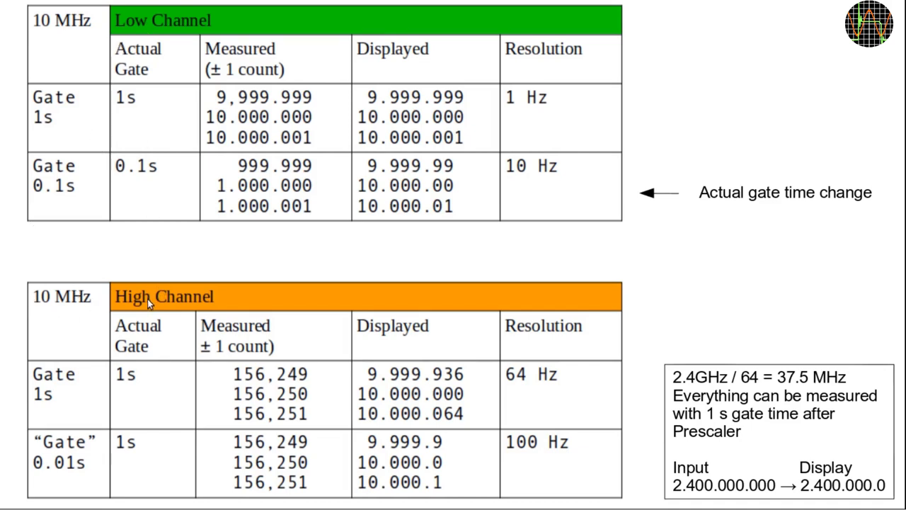
mouse_move(106, 252)
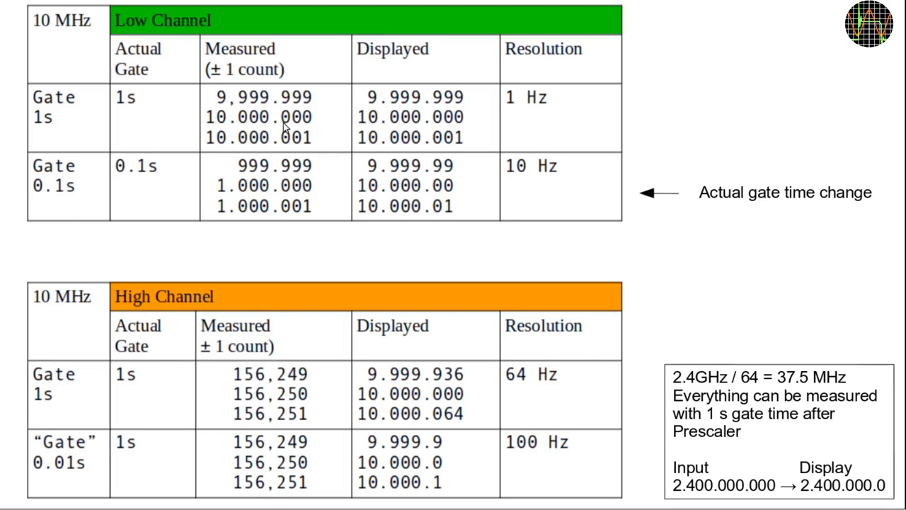
mouse_move(542, 92)
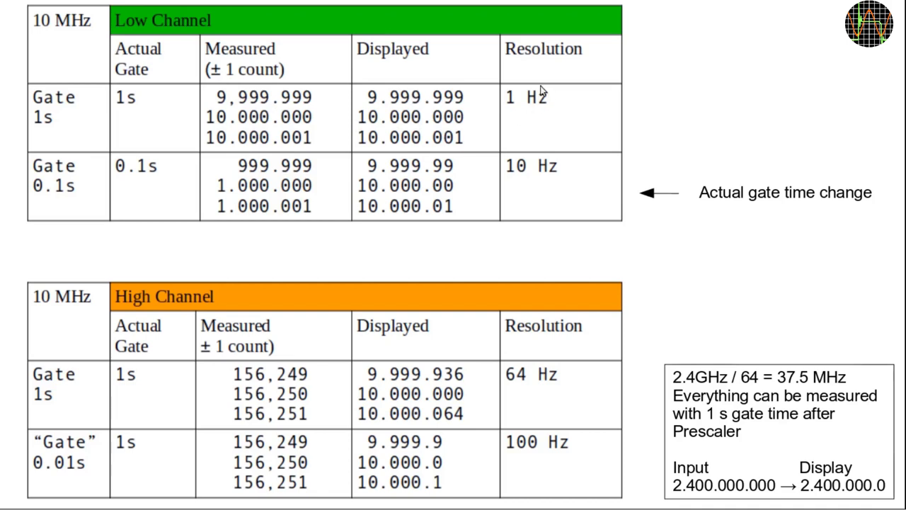
mouse_move(530, 92)
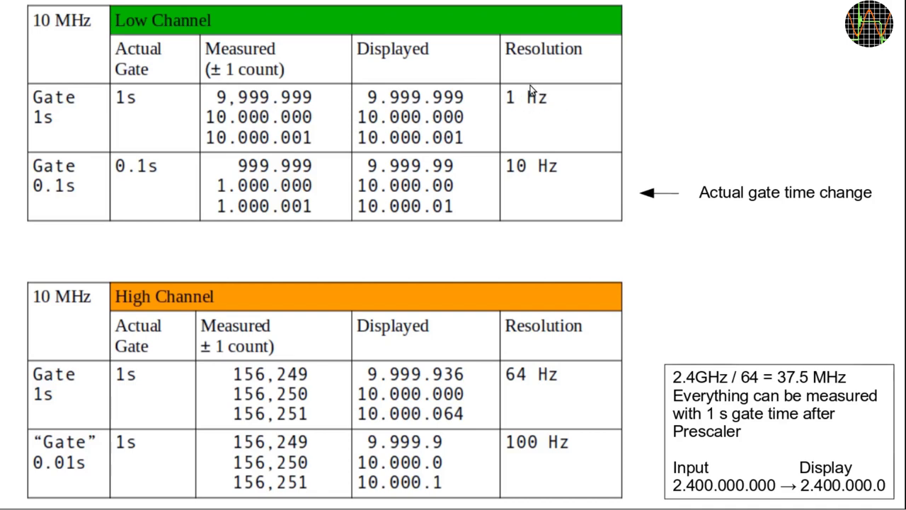
mouse_move(318, 175)
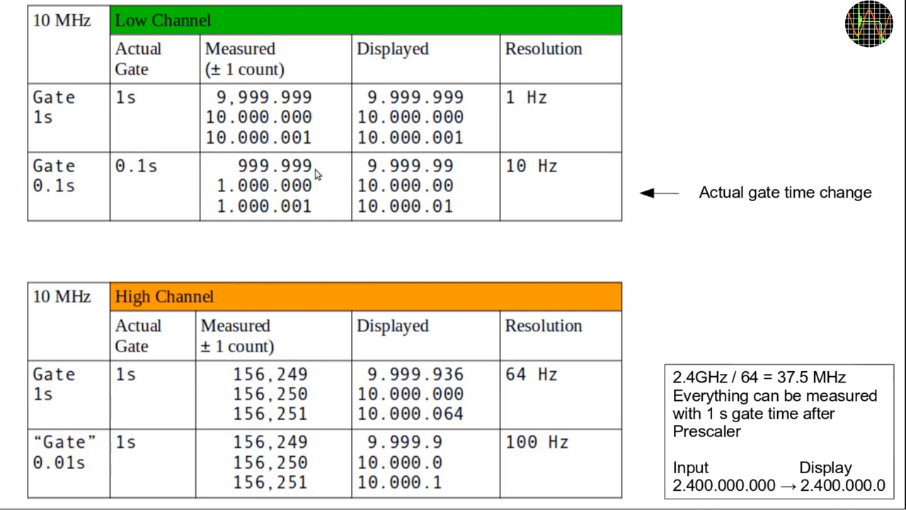
mouse_move(120, 181)
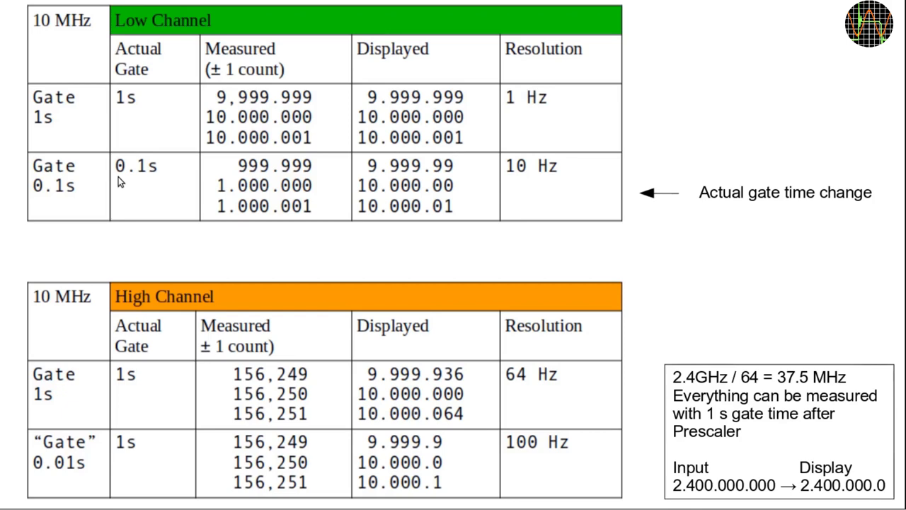
mouse_move(413, 204)
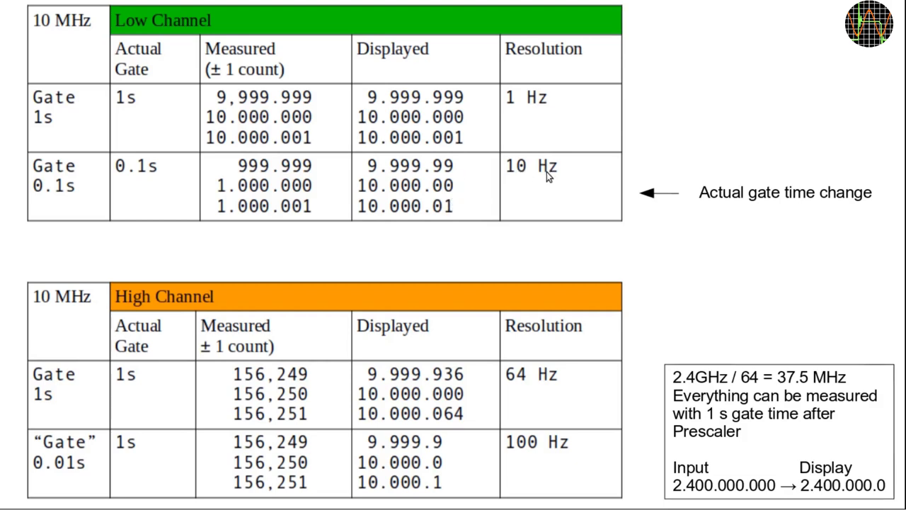
mouse_move(119, 183)
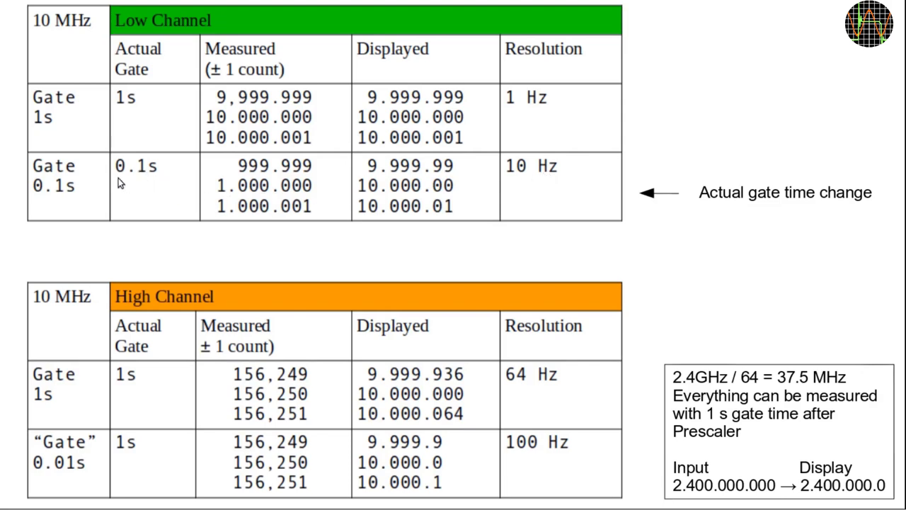
mouse_move(149, 183)
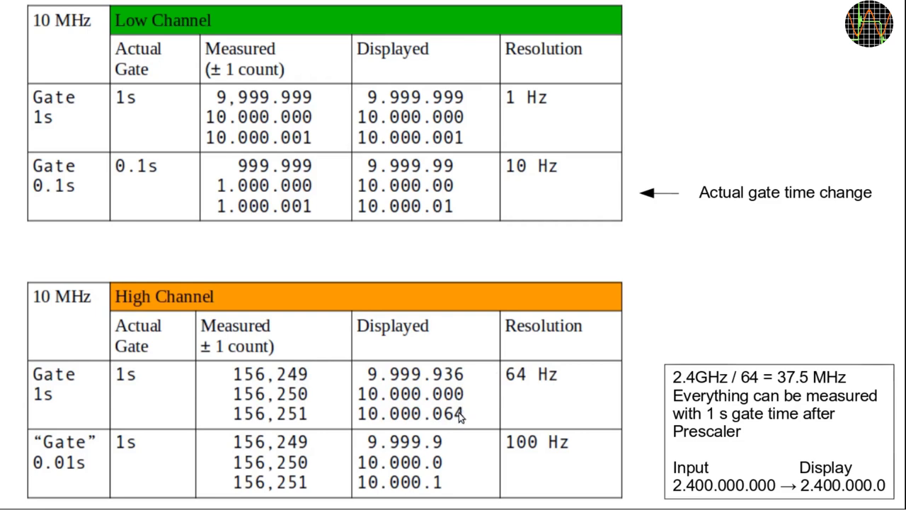
mouse_move(222, 483)
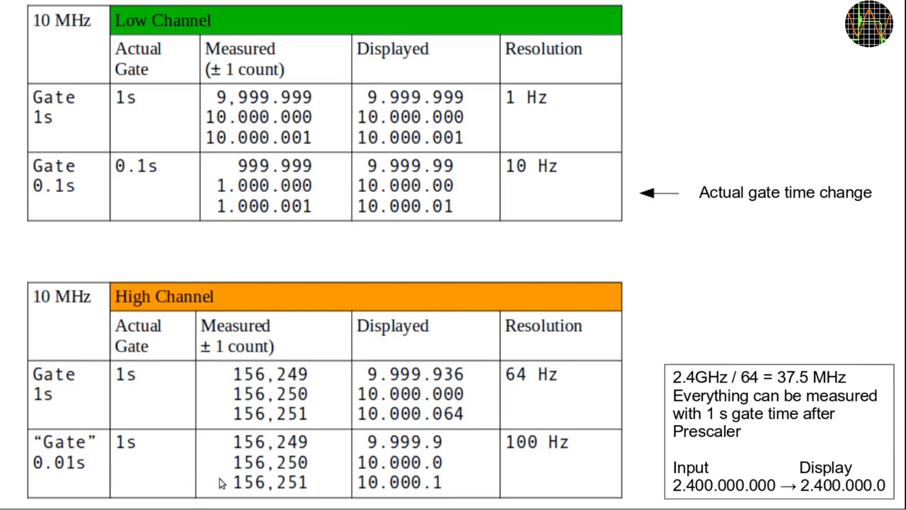
mouse_move(439, 444)
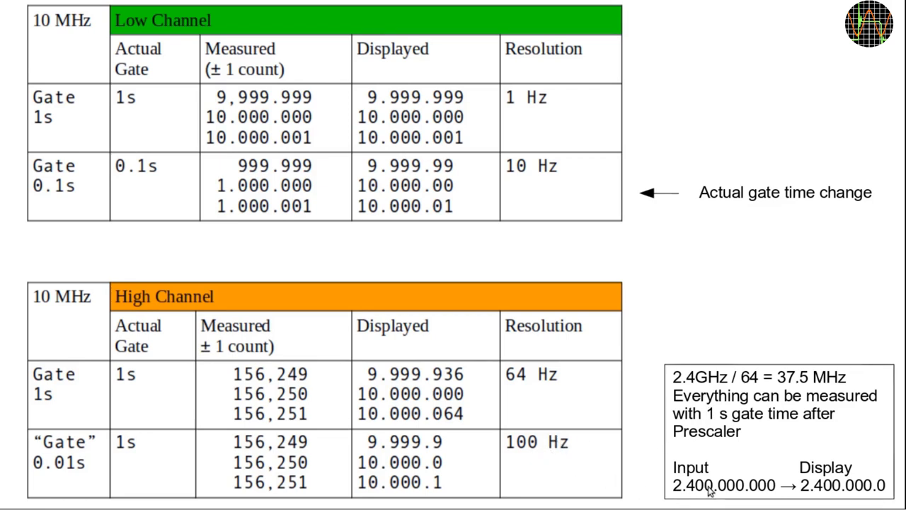
mouse_move(740, 496)
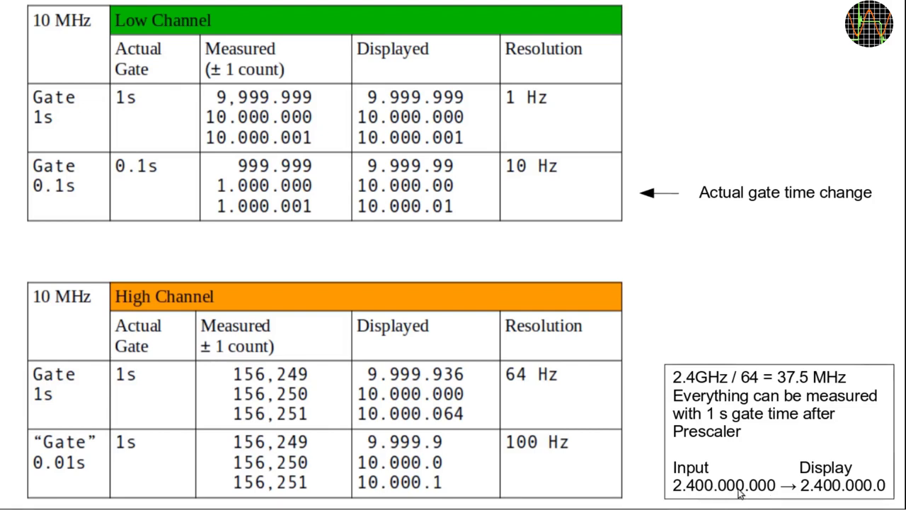